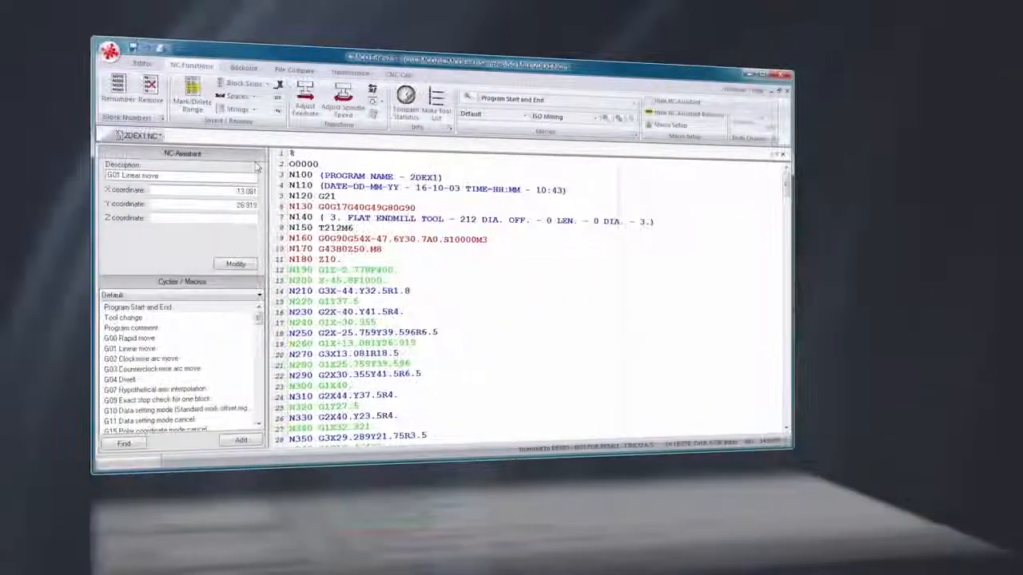
# Step: Switch between the NC editor and Backplot views to show the Mazatrol program listing
pyautogui.click(242, 66)
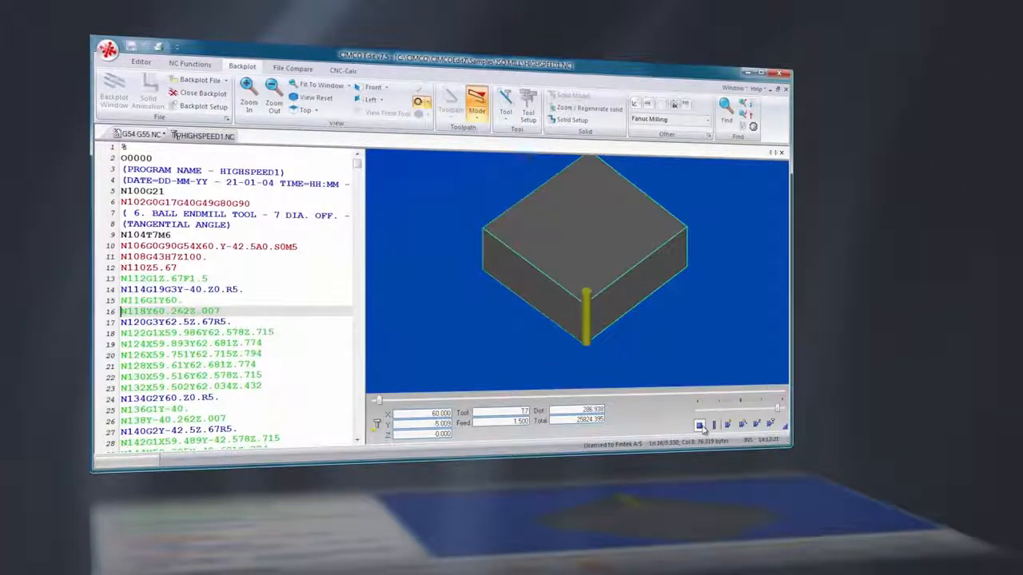
pyautogui.click(292, 67)
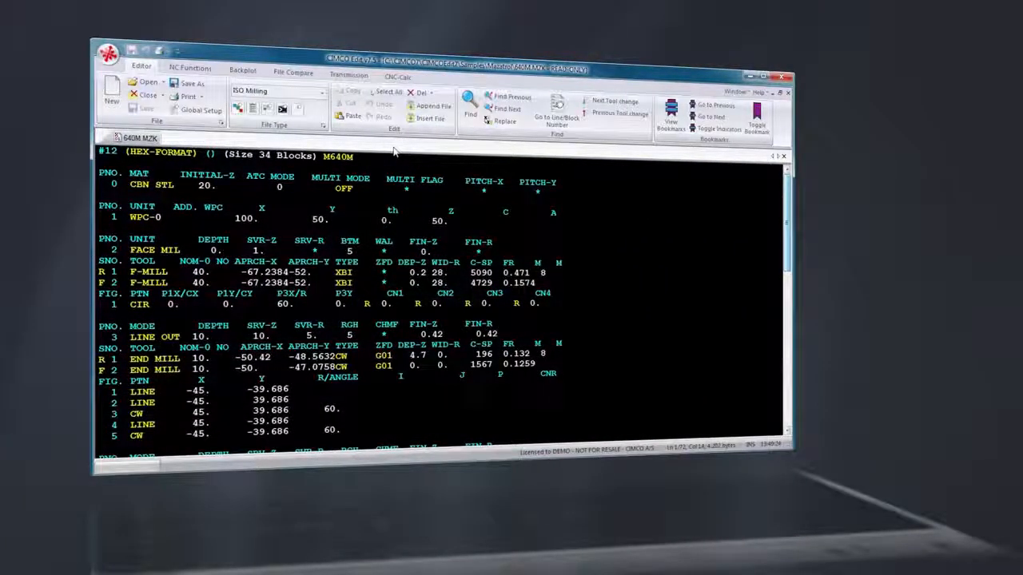
# Step: Open 2DEX1.NC and apply Simple Math Functions to its coordinate values
pyautogui.click(147, 81)
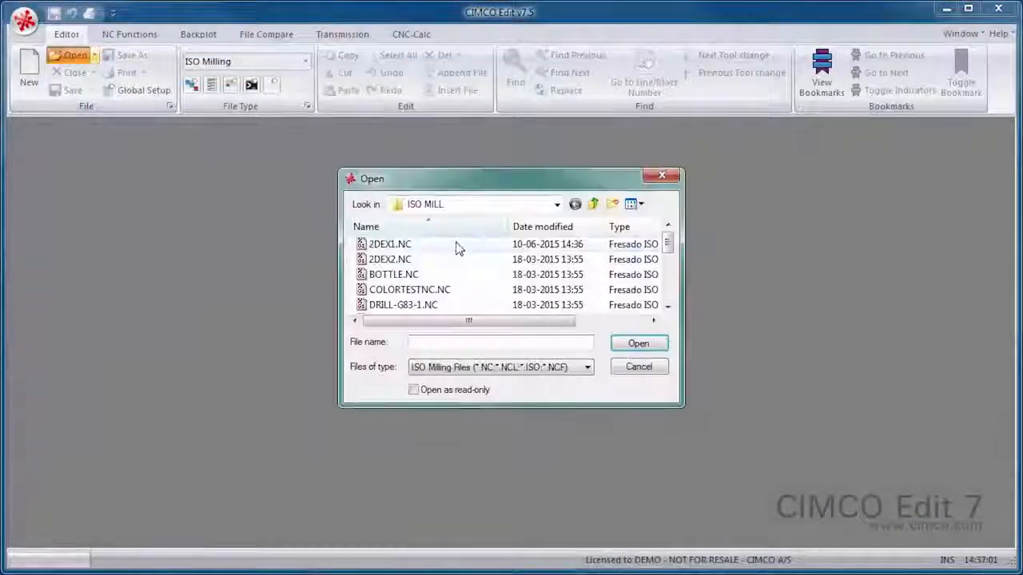
pyautogui.doubleClick(390, 243)
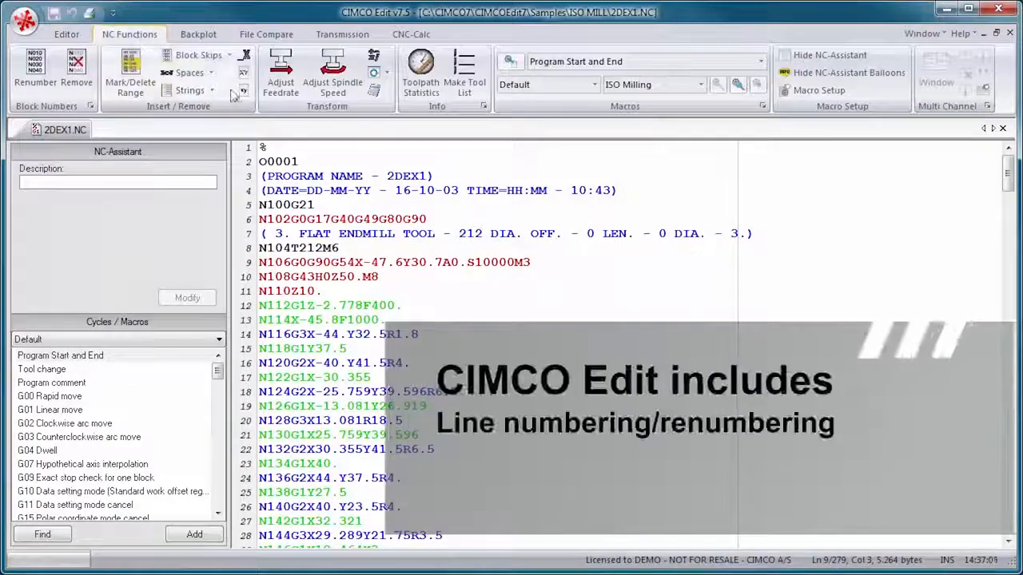
pyautogui.click(374, 55)
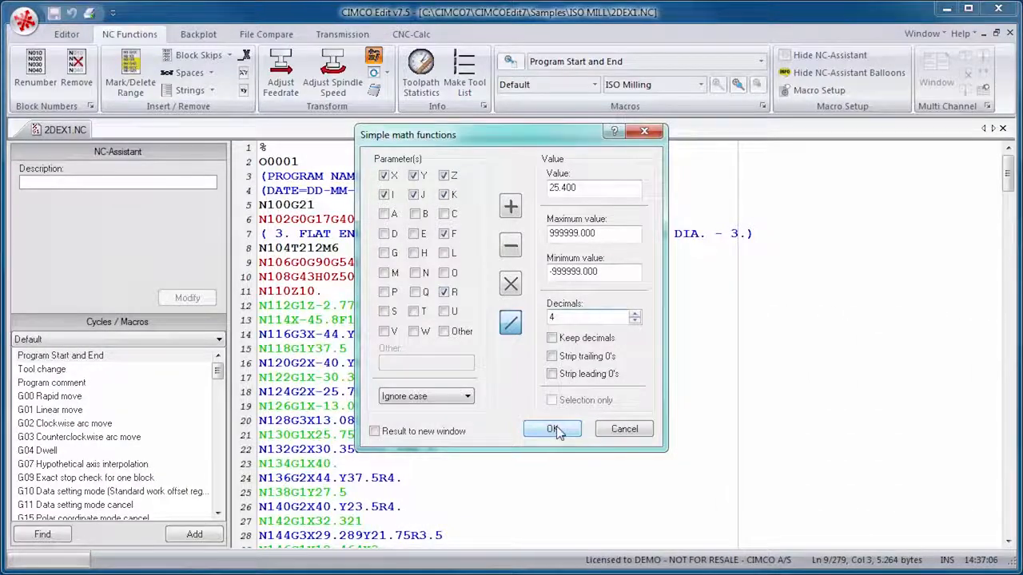
pyautogui.click(551, 428)
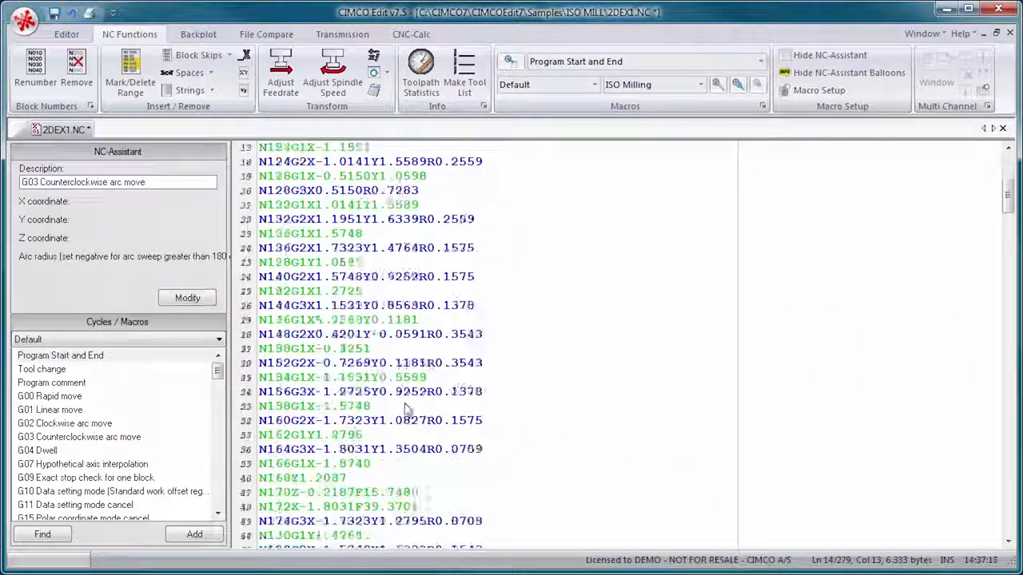
# Step: Run the NC Converter on the program with the result sent to a new window
pyautogui.click(383, 73)
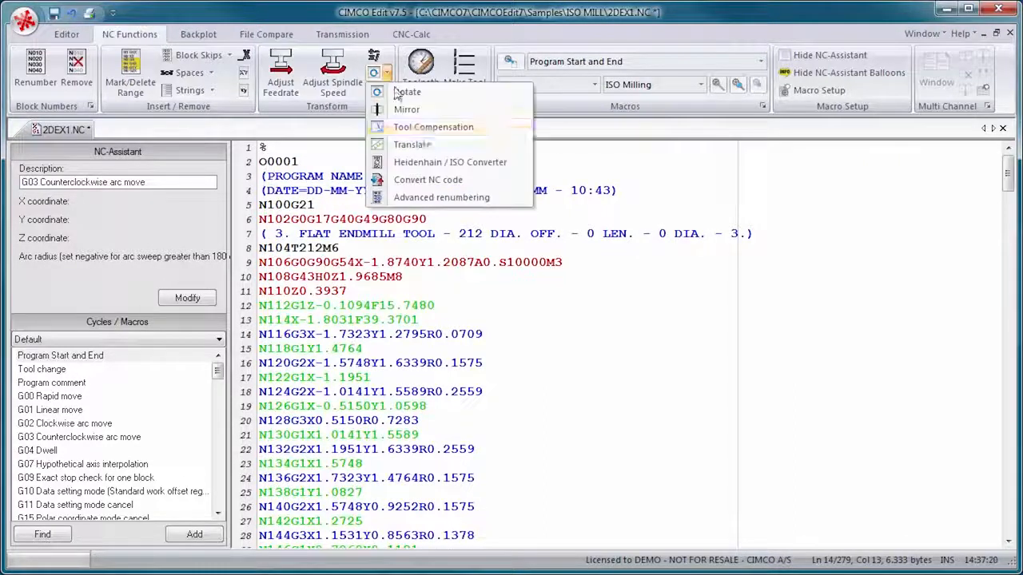
pyautogui.click(451, 161)
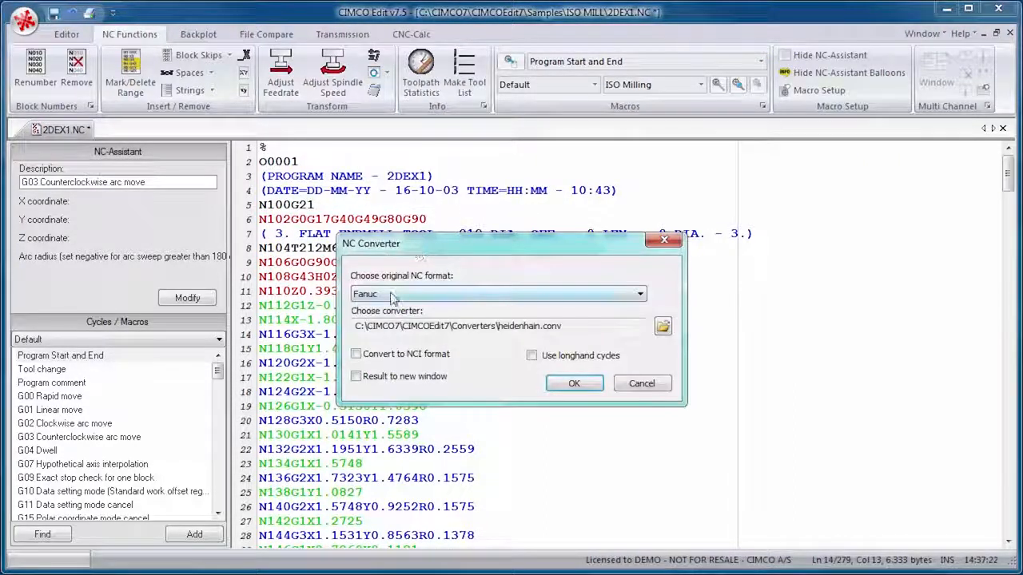
pyautogui.click(356, 375)
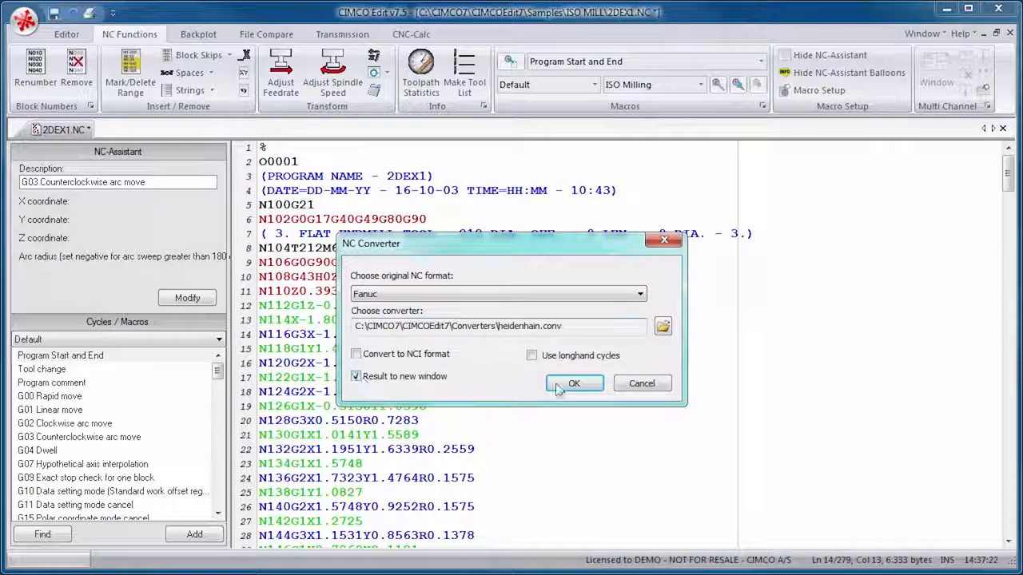
pyautogui.click(574, 383)
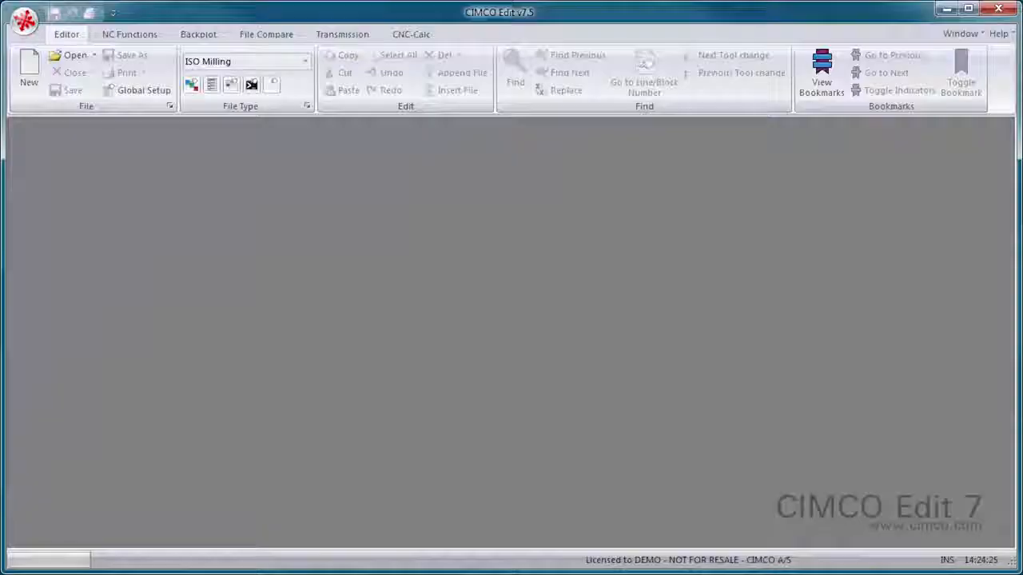
# Step: Open 2DEX1.NC to show the NC-Assistant, then start a new empty program
pyautogui.click(73, 54)
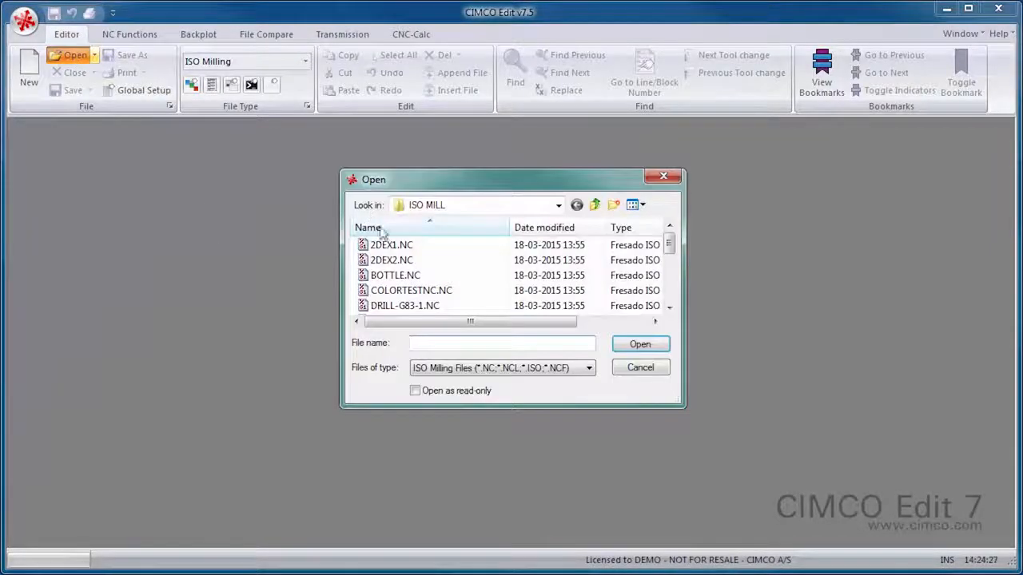
pyautogui.doubleClick(391, 244)
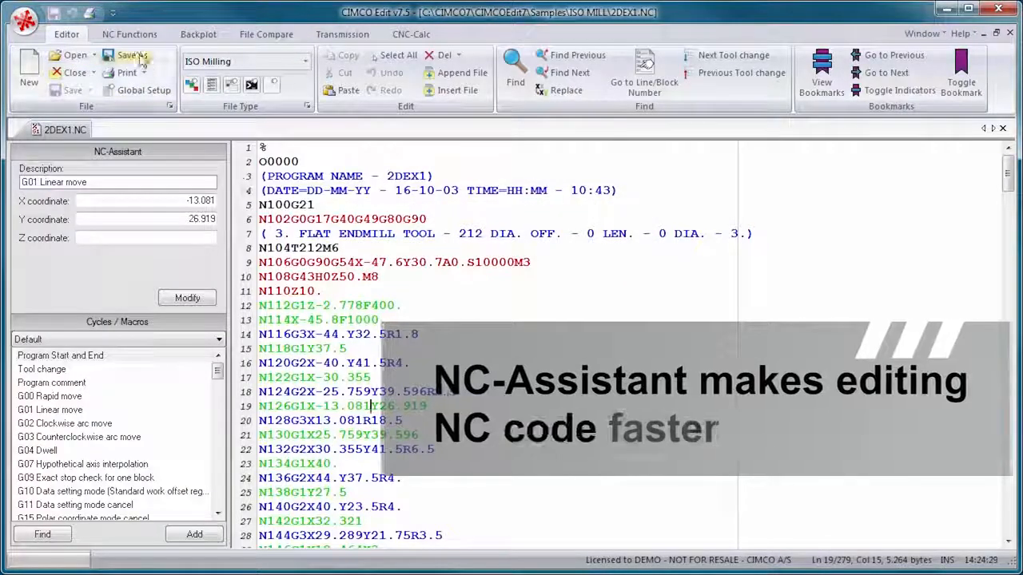
pyautogui.click(127, 33)
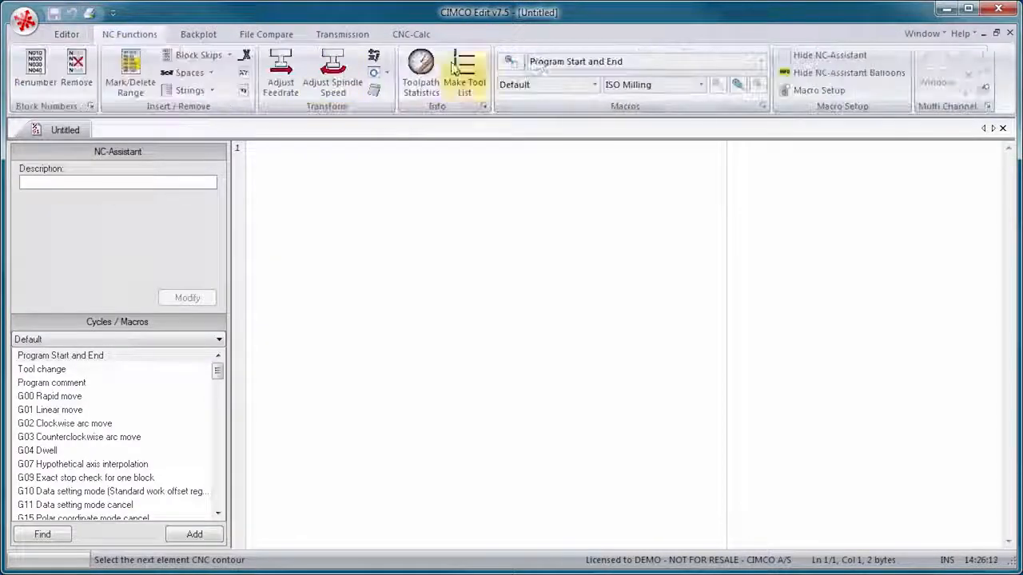
# Step: Insert the Program Start and End macro with a Flat Mill tool
pyautogui.click(464, 72)
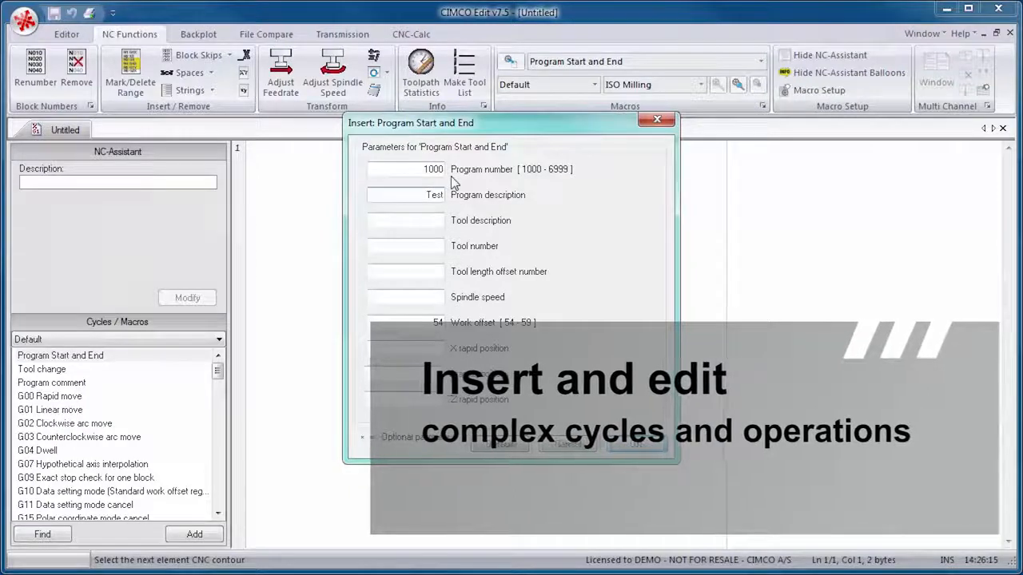
pyautogui.write('Flat Mill')
pyautogui.click(406, 246)
pyautogui.write('10')
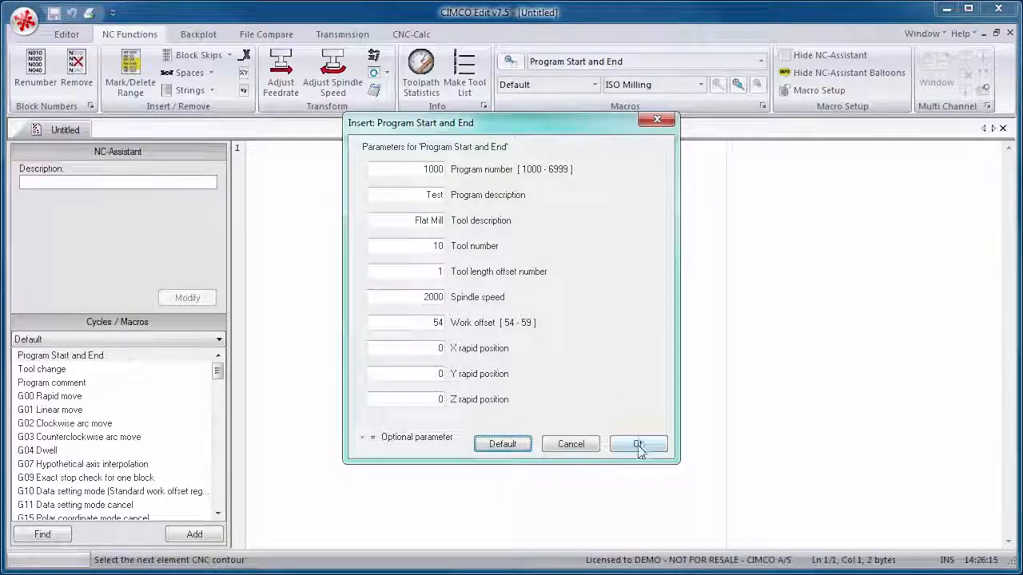
pyautogui.click(638, 444)
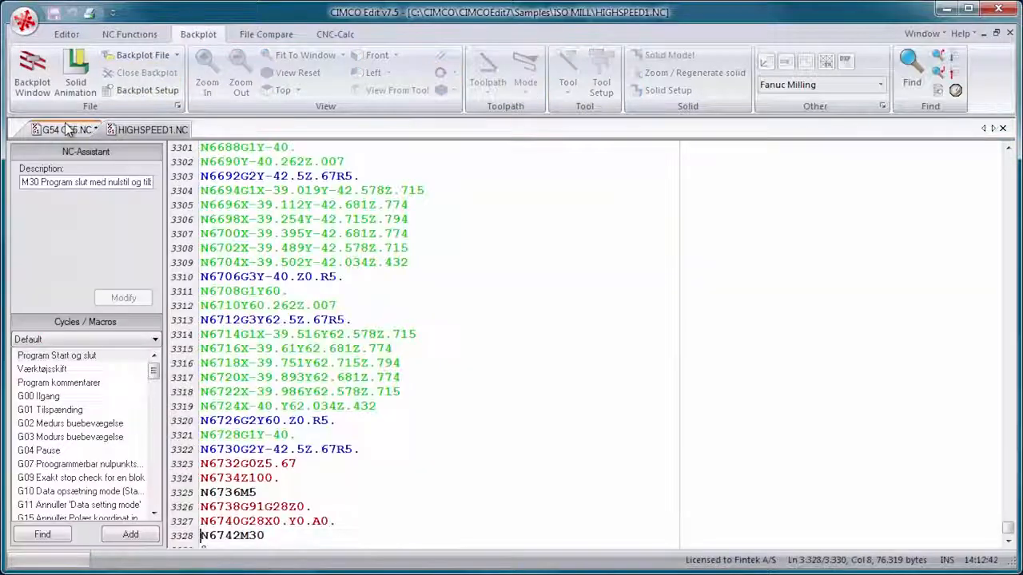
# Step: Set up the stock solid and run the backplot simulation, then move to File Compare
pyautogui.click(61, 129)
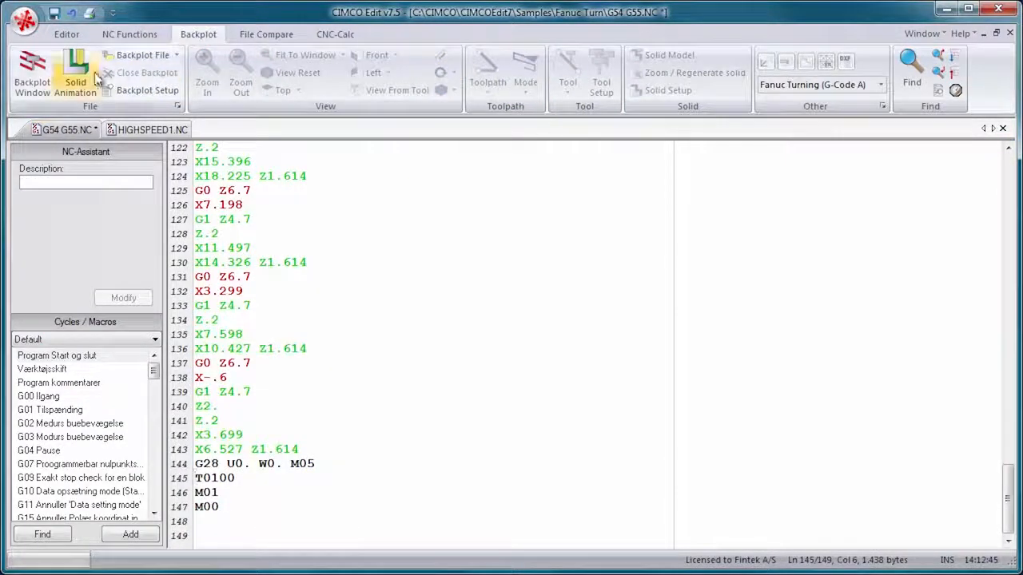
pyautogui.click(668, 90)
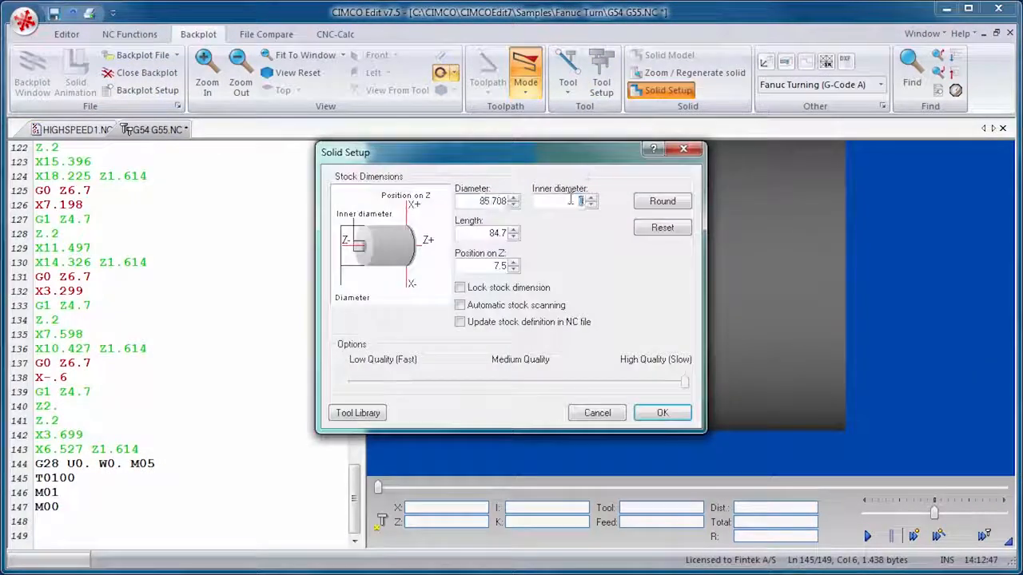
pyautogui.click(661, 412)
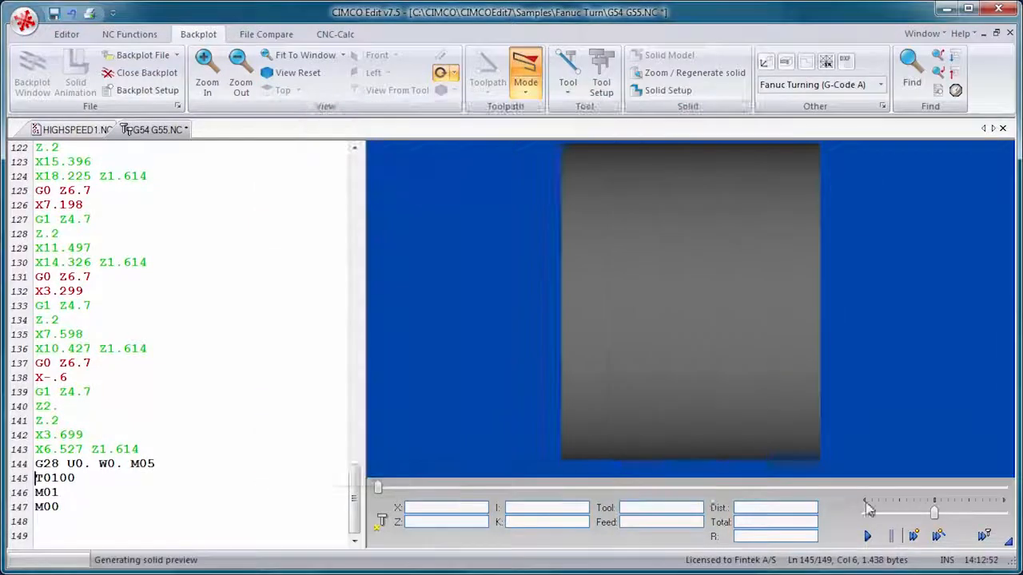
pyautogui.click(866, 537)
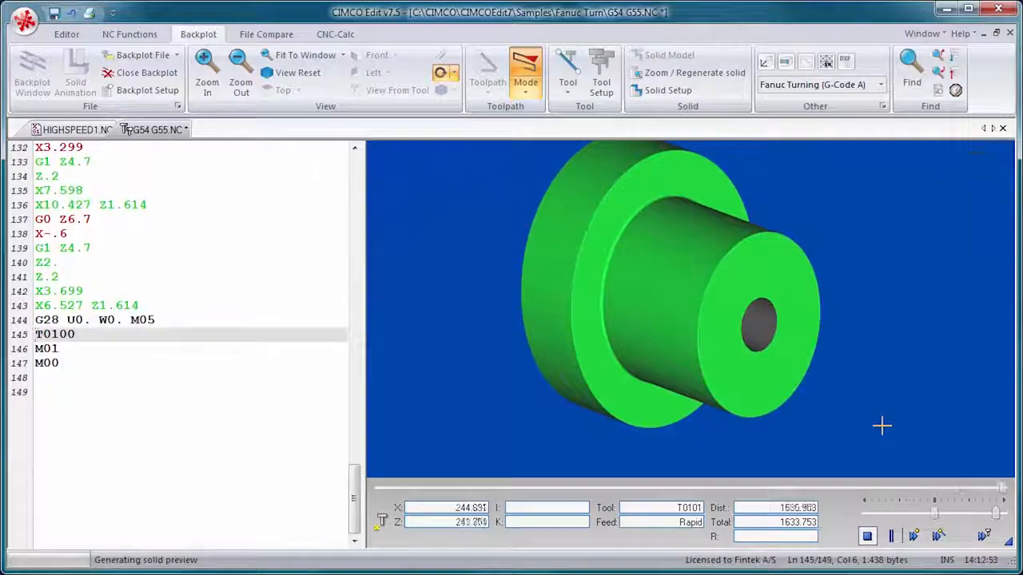
pyautogui.click(265, 33)
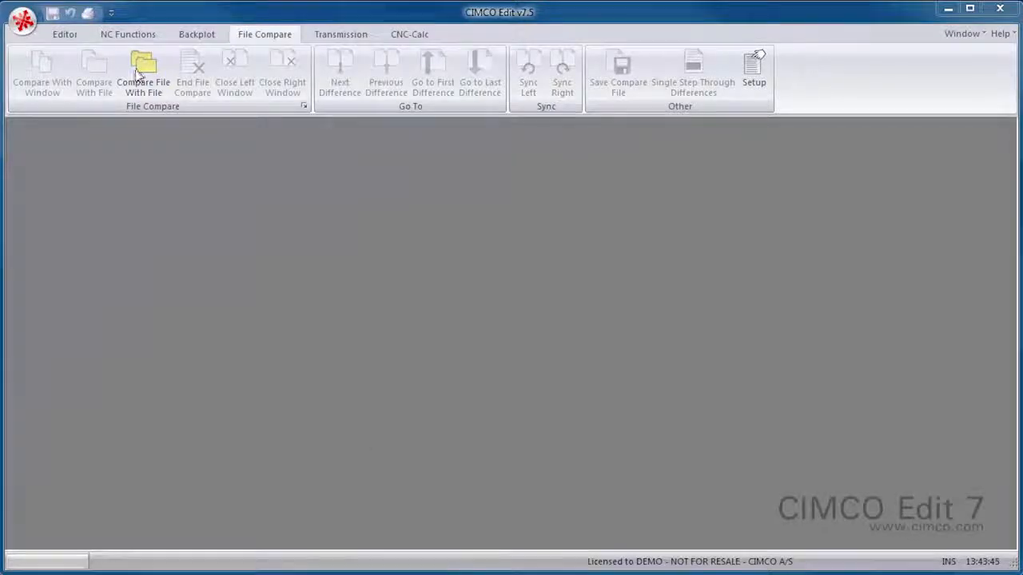
# Step: Compare the 00100 program against its second version and step through the differences
pyautogui.click(144, 72)
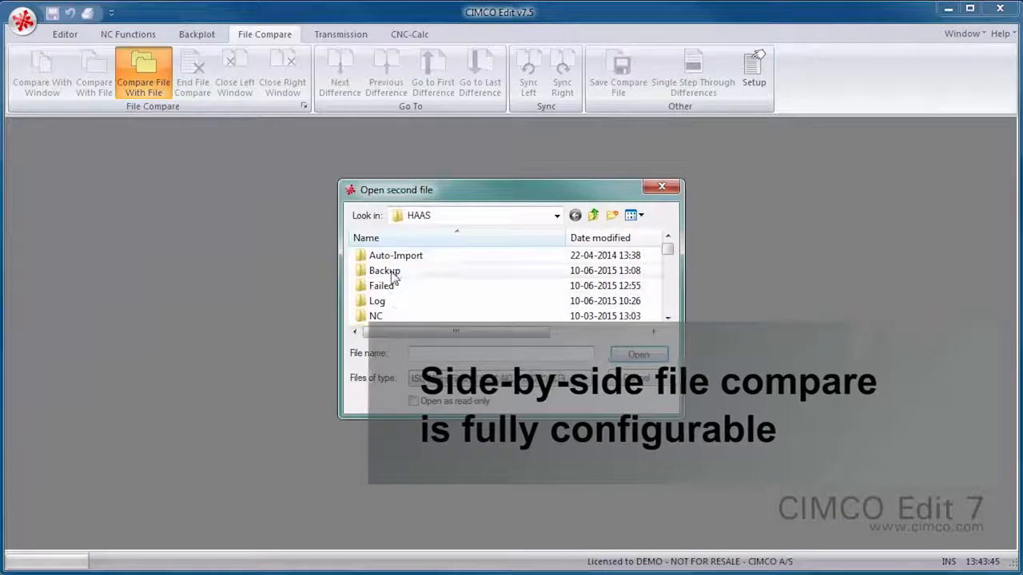
pyautogui.click(638, 355)
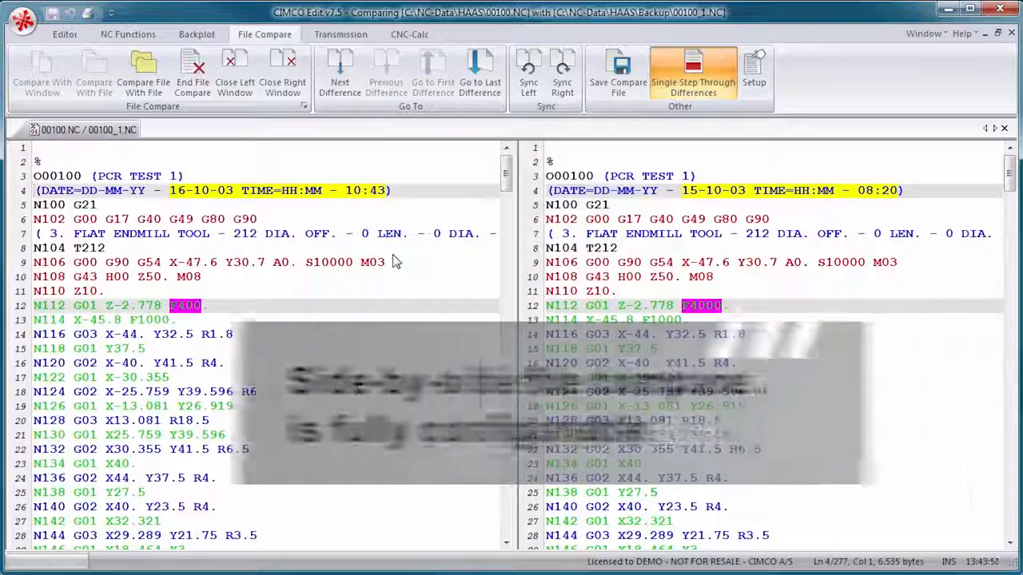
pyautogui.click(339, 72)
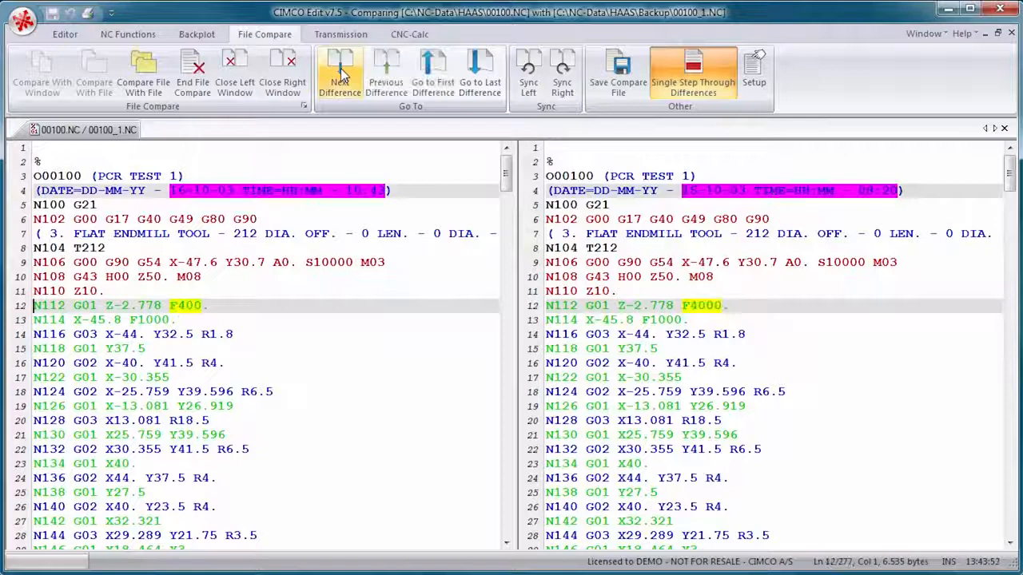
pyautogui.click(339, 72)
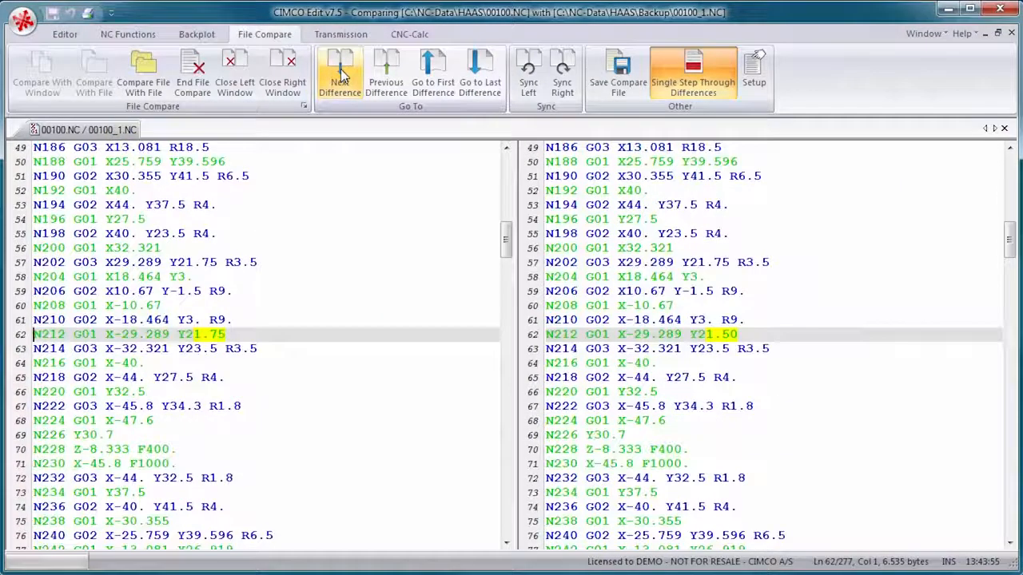
pyautogui.click(338, 76)
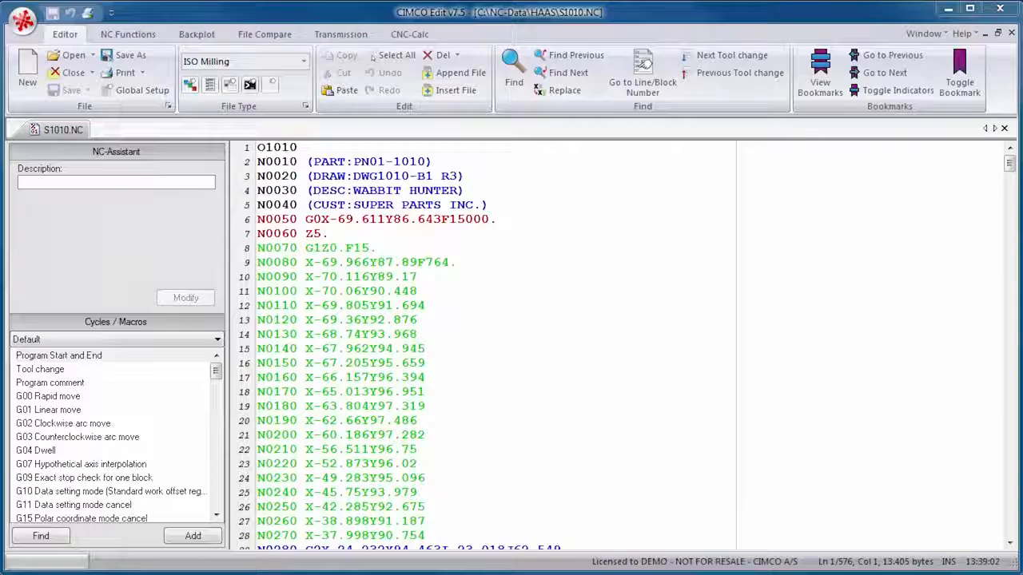
# Step: Send S1010.NC to Machine 1 and acknowledge the successful transfer
pyautogui.click(340, 34)
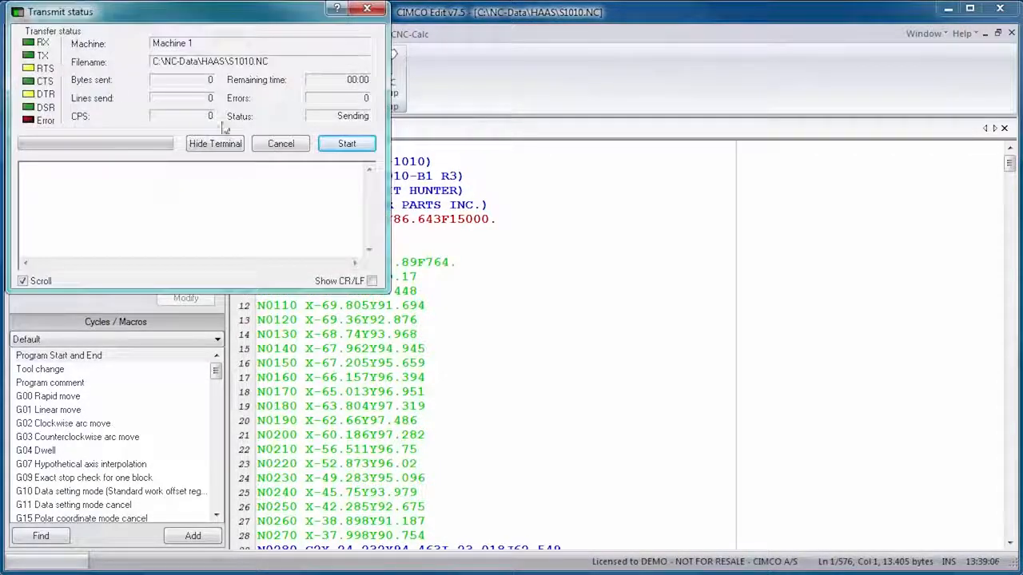
pyautogui.click(346, 144)
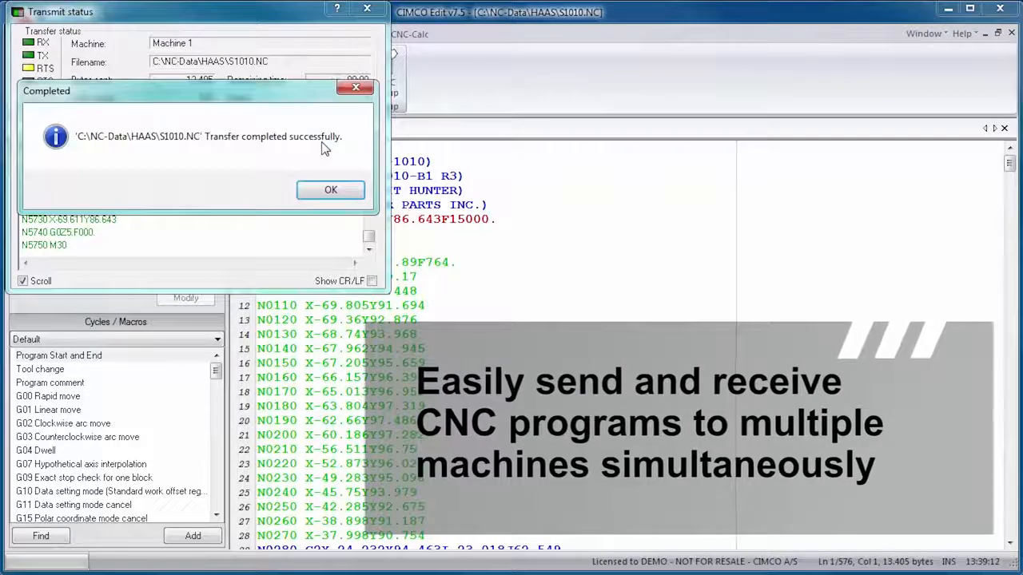
pyautogui.click(329, 188)
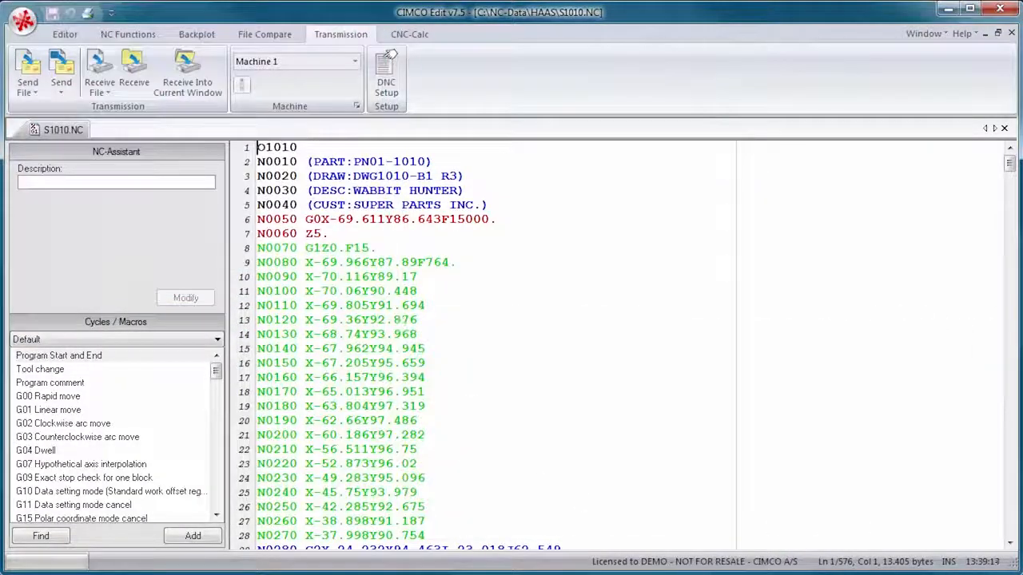
pyautogui.click(409, 33)
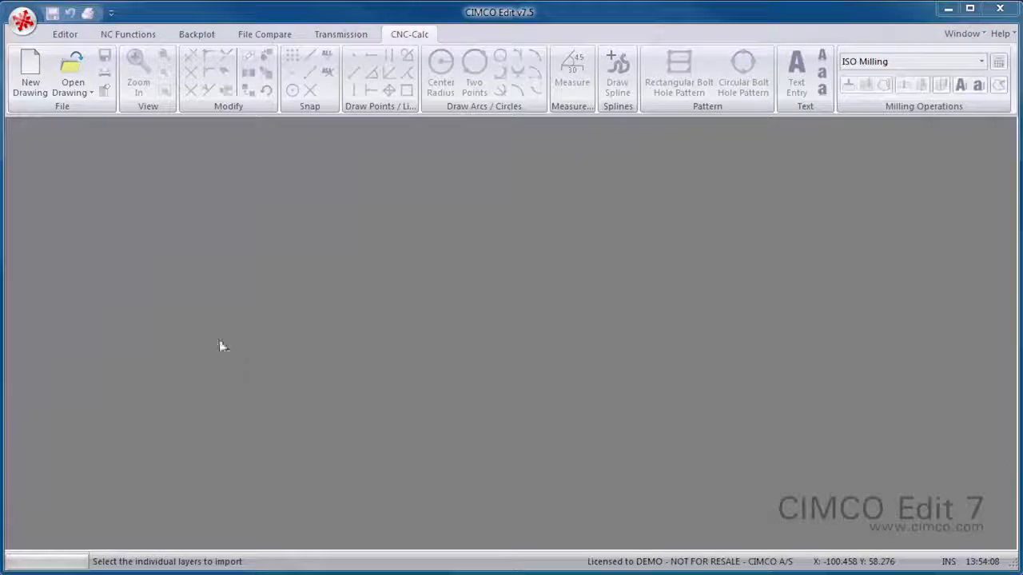
# Step: Open the tutorial 1 drawing and generate a face milling toolpath around its contour
pyautogui.click(72, 77)
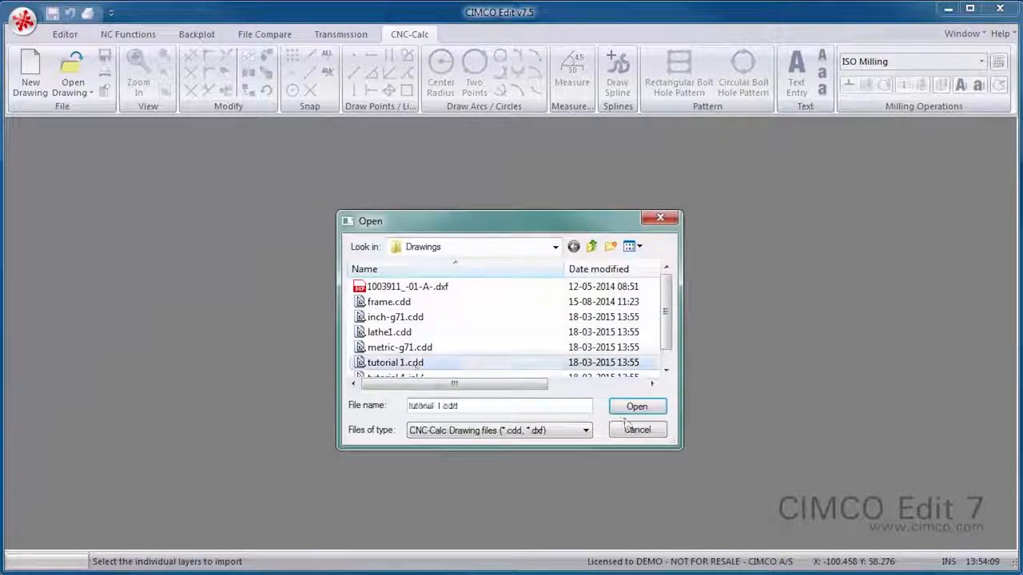
pyautogui.click(636, 408)
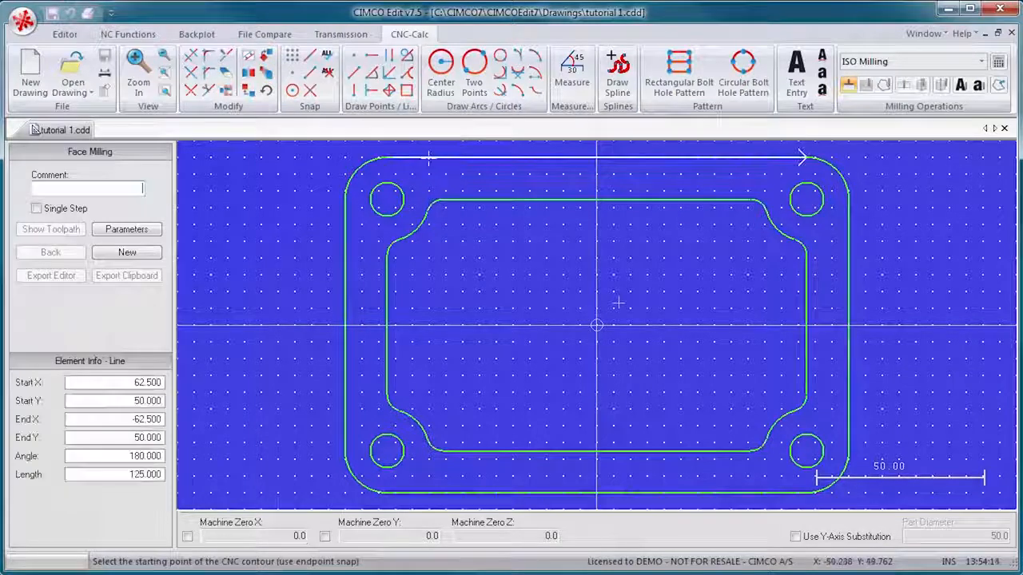
pyautogui.click(125, 231)
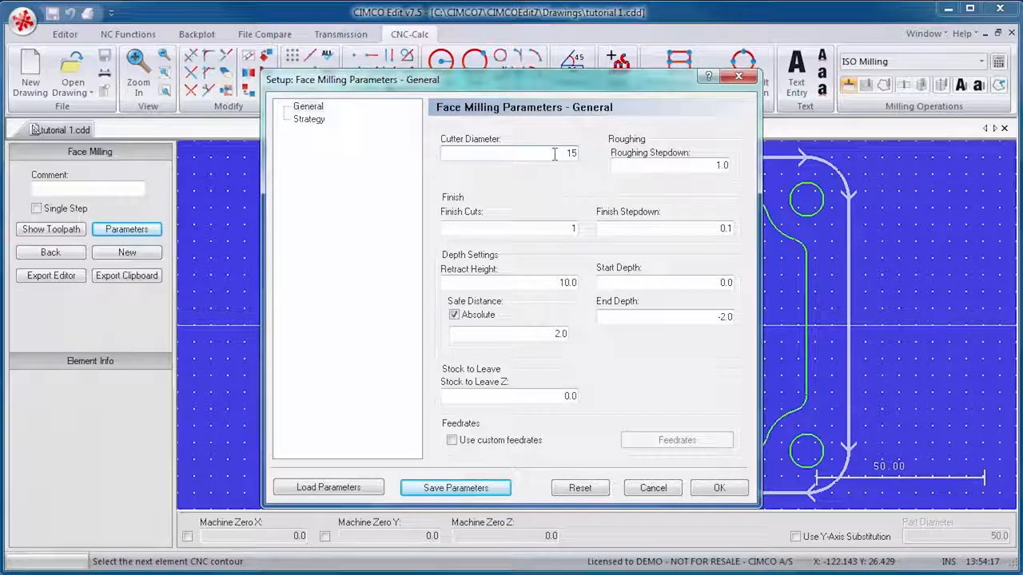
pyautogui.click(719, 487)
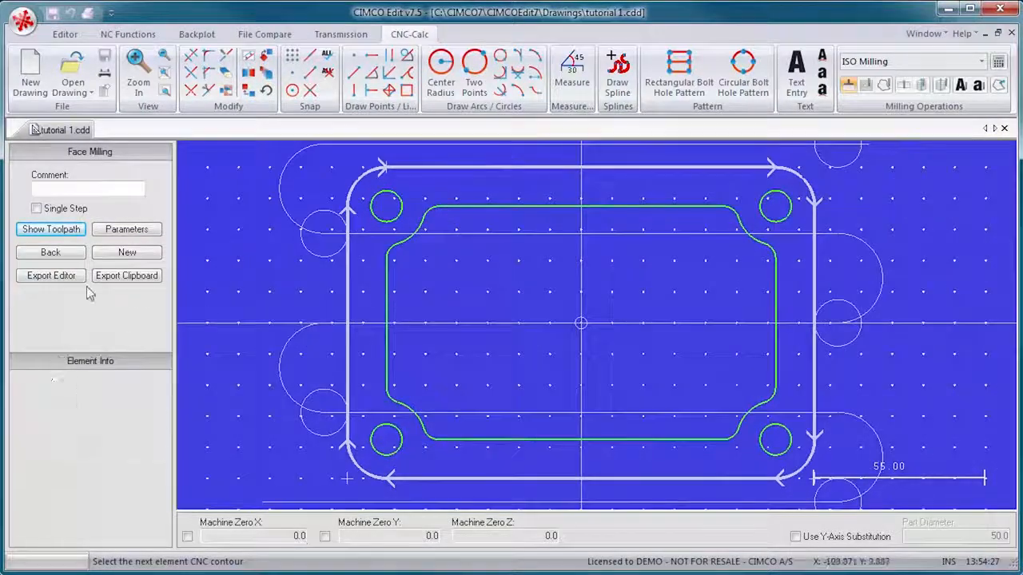
pyautogui.click(51, 275)
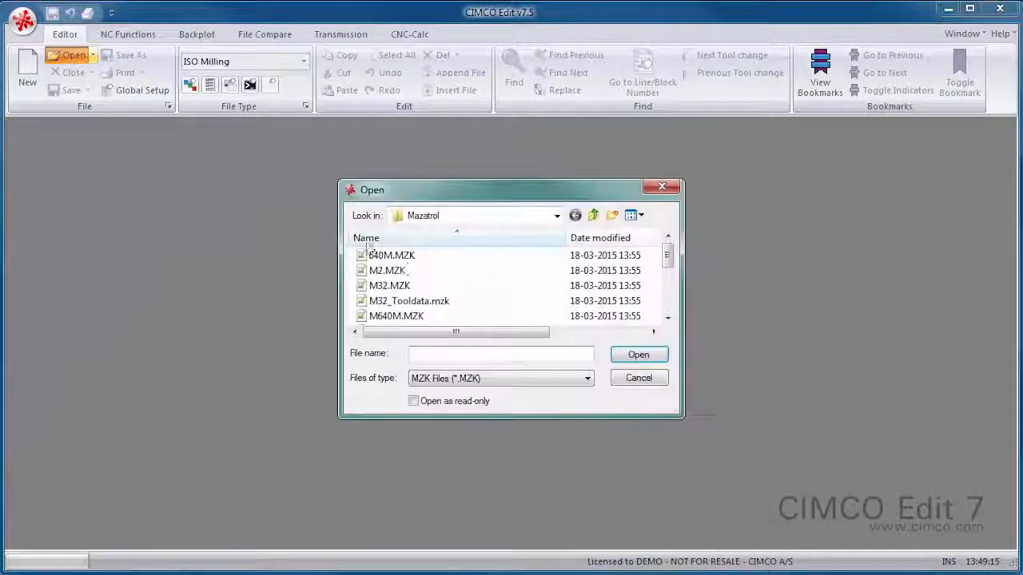
# Step: Open 640M.MZK in English and select HEX-FORMAT in its header
pyautogui.doubleClick(392, 255)
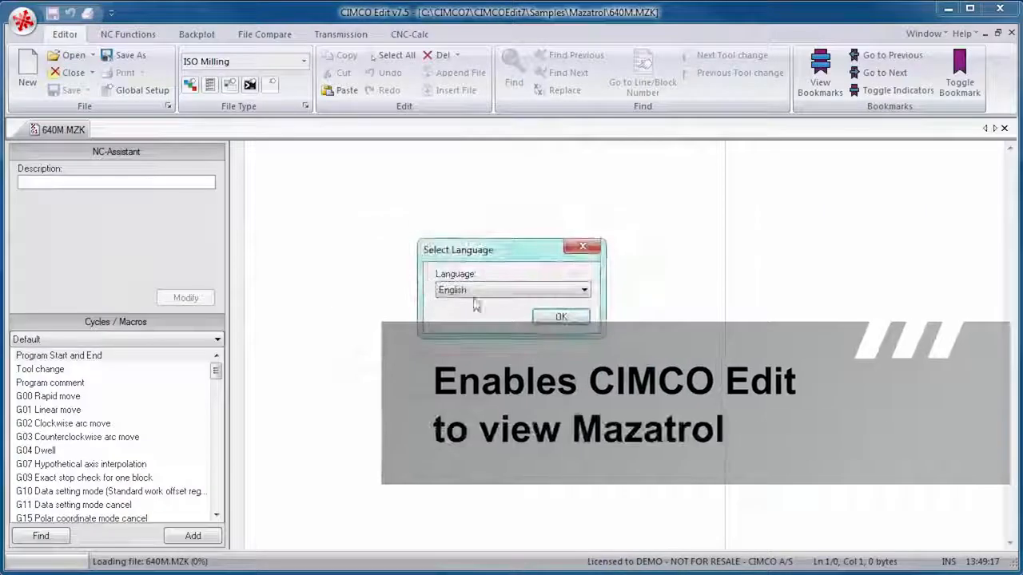
pyautogui.click(561, 316)
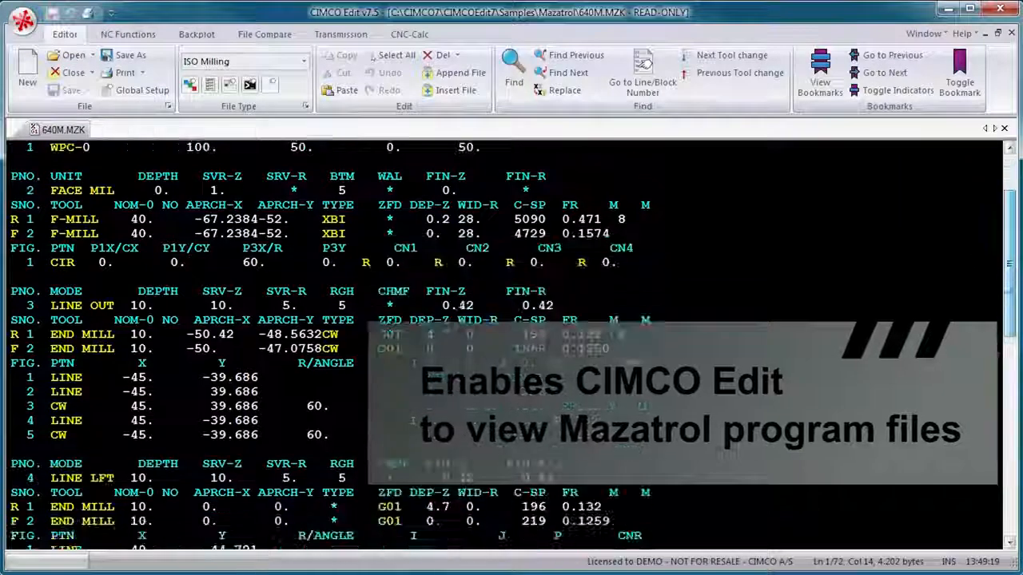
pyautogui.scroll(-3)
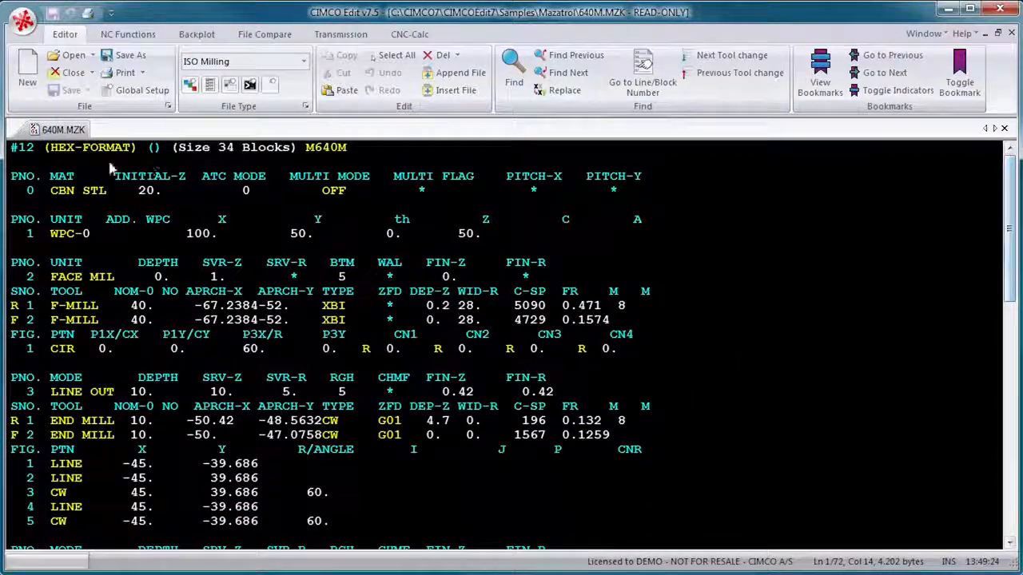
pyautogui.doubleClick(89, 147)
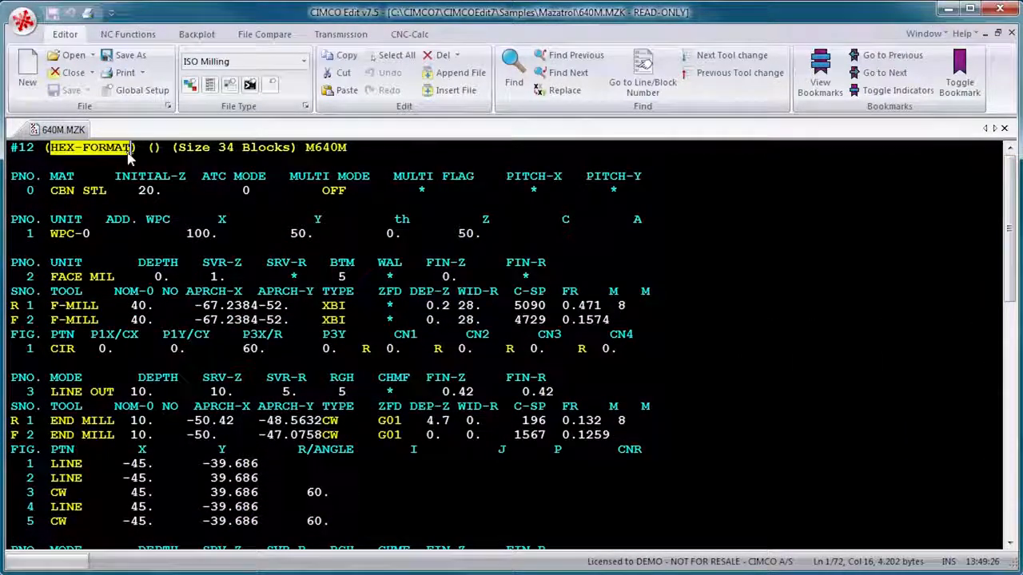